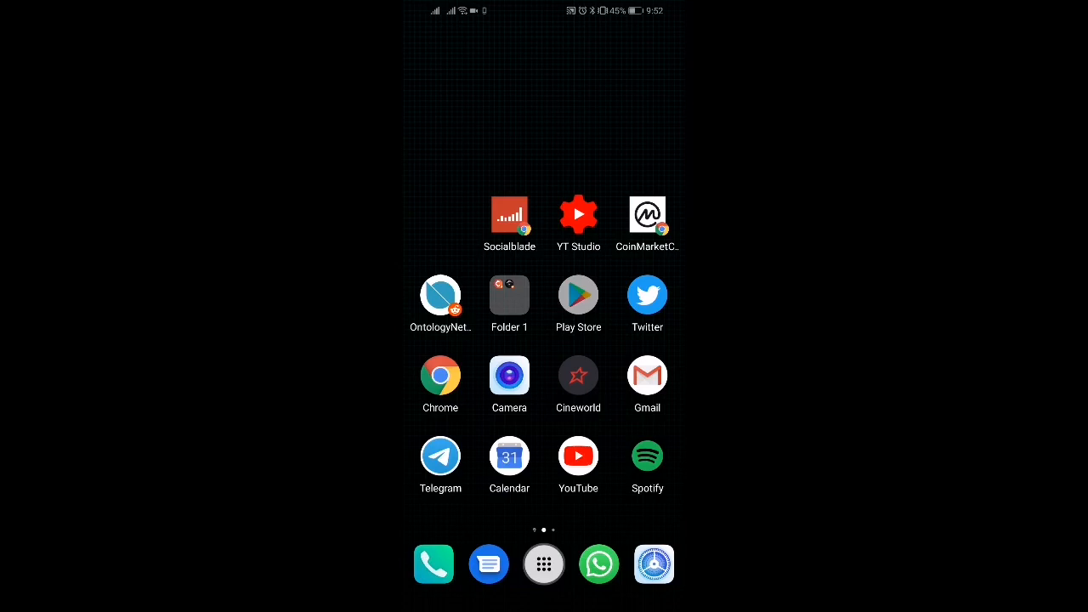
# - Launch the Google Play Store from the home screen
pyautogui.click(578, 292)
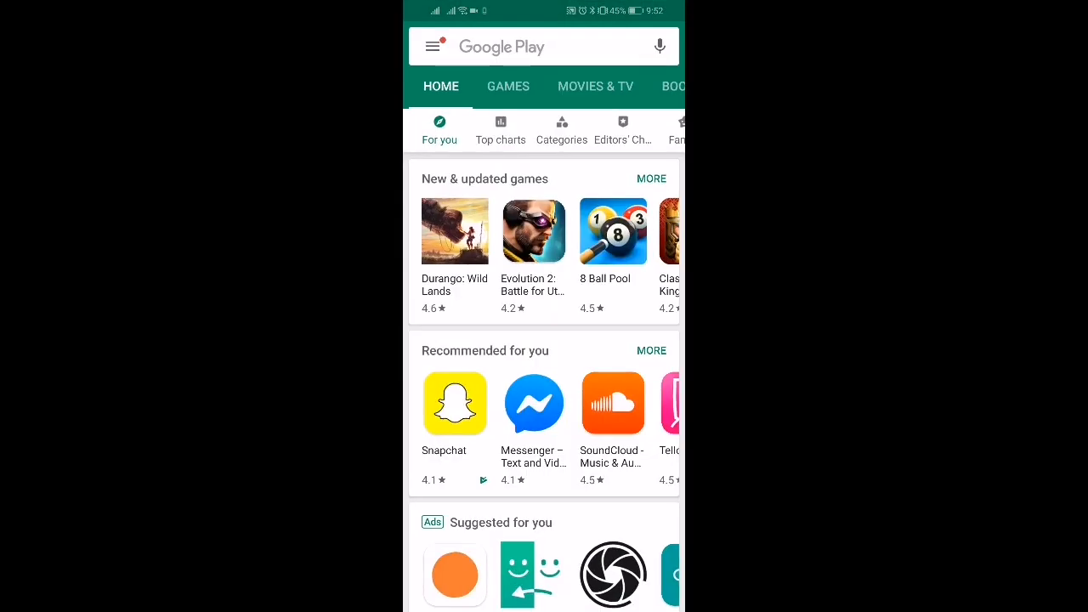
# - Search the store for "az r" and choose the AZ Screen Recorder - No Root suggestion
pyautogui.click(544, 47)
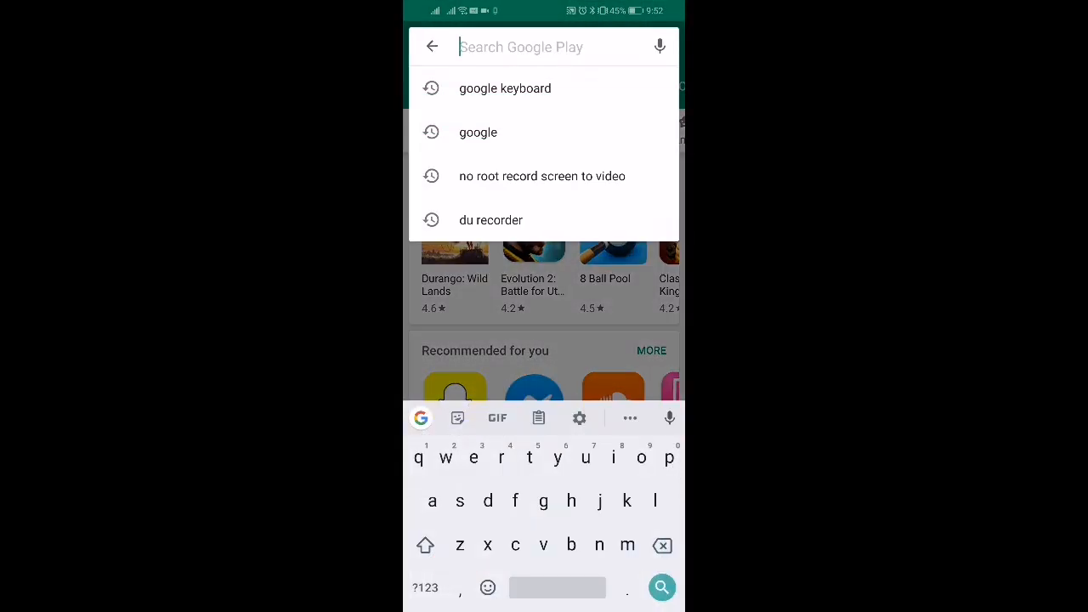
pyautogui.write('az')
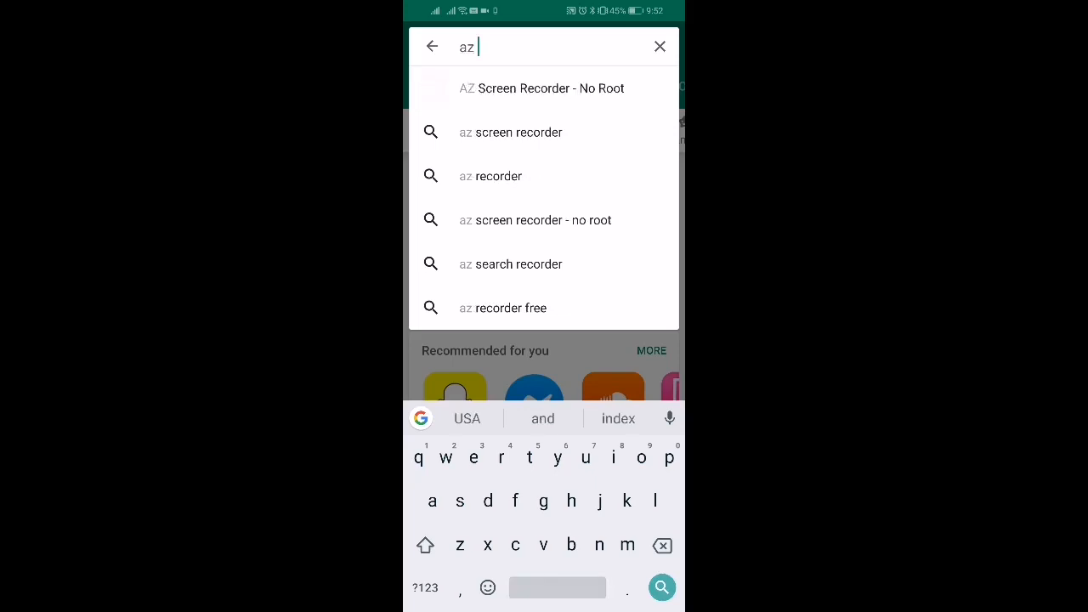
pyautogui.write('r')
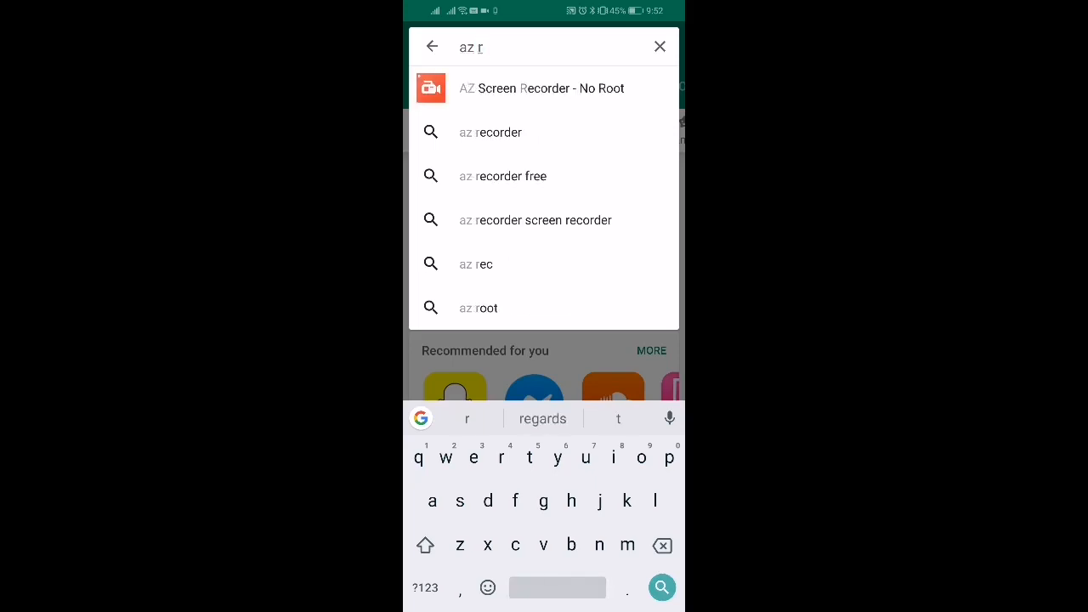
pyautogui.click(540, 89)
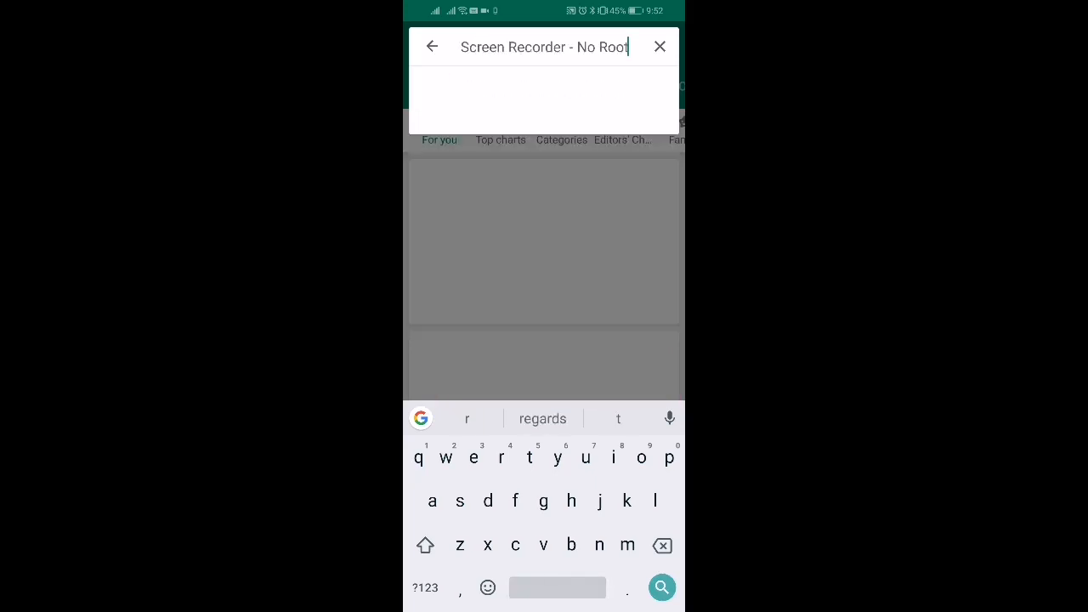